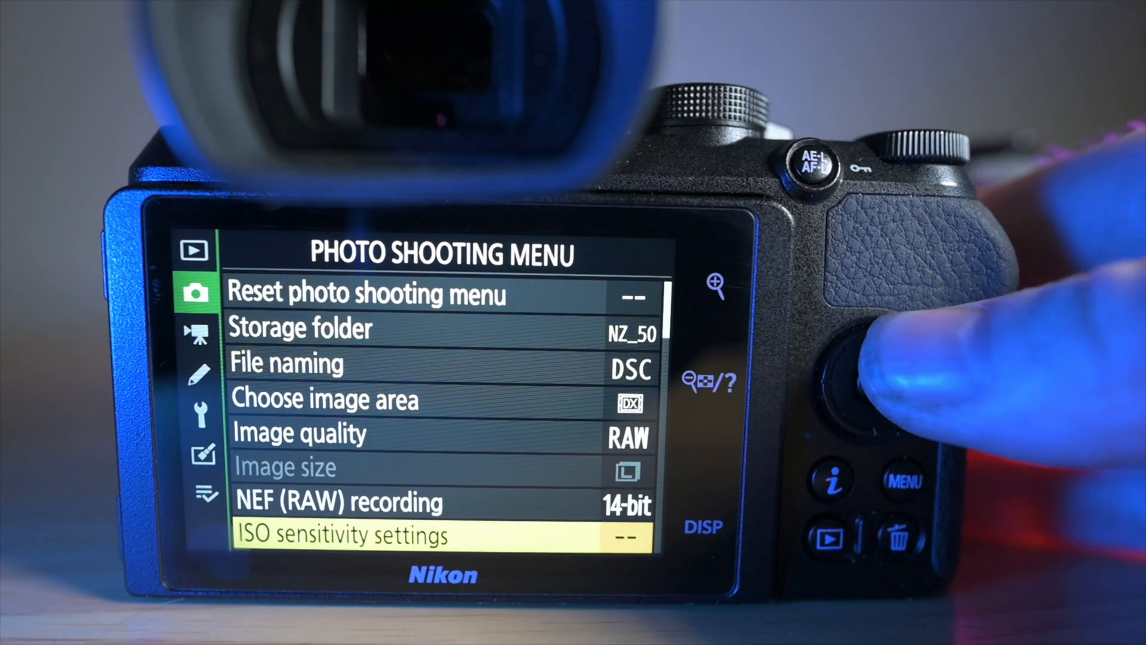
pyautogui.click(866, 381)
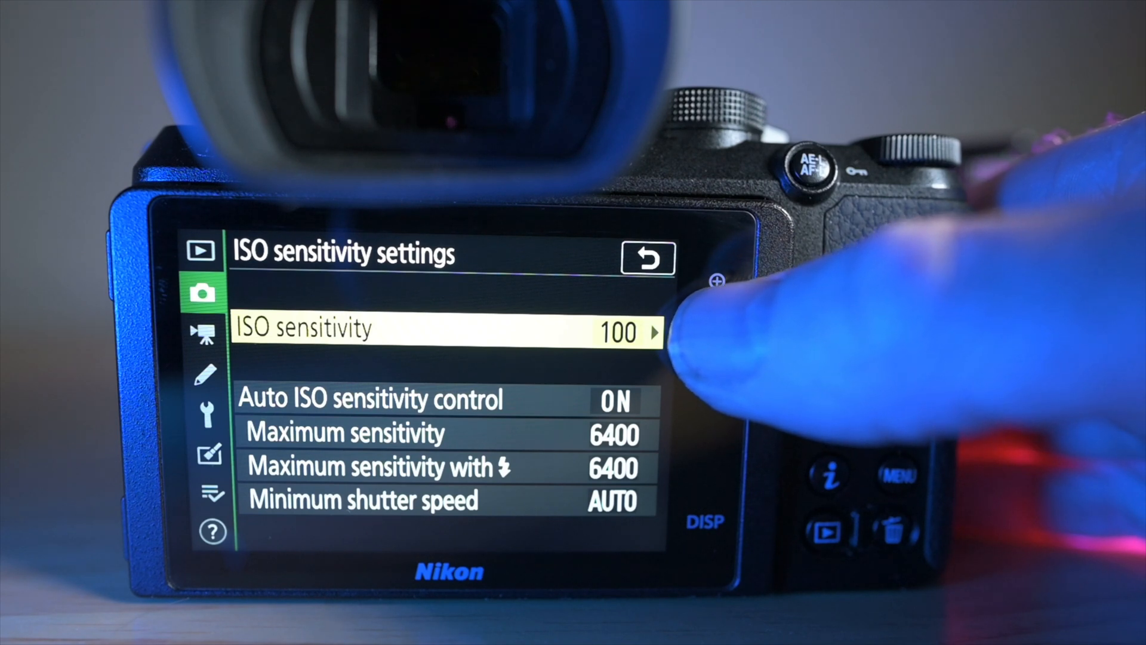
pyautogui.moveTo(702, 468)
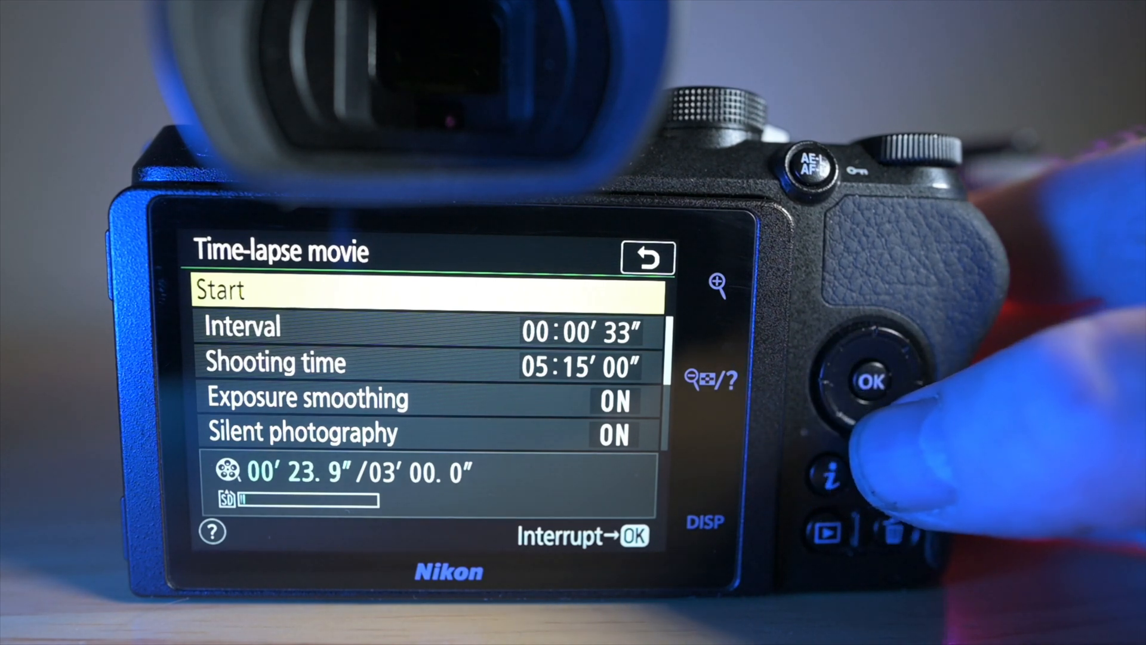
pyautogui.press('Down')
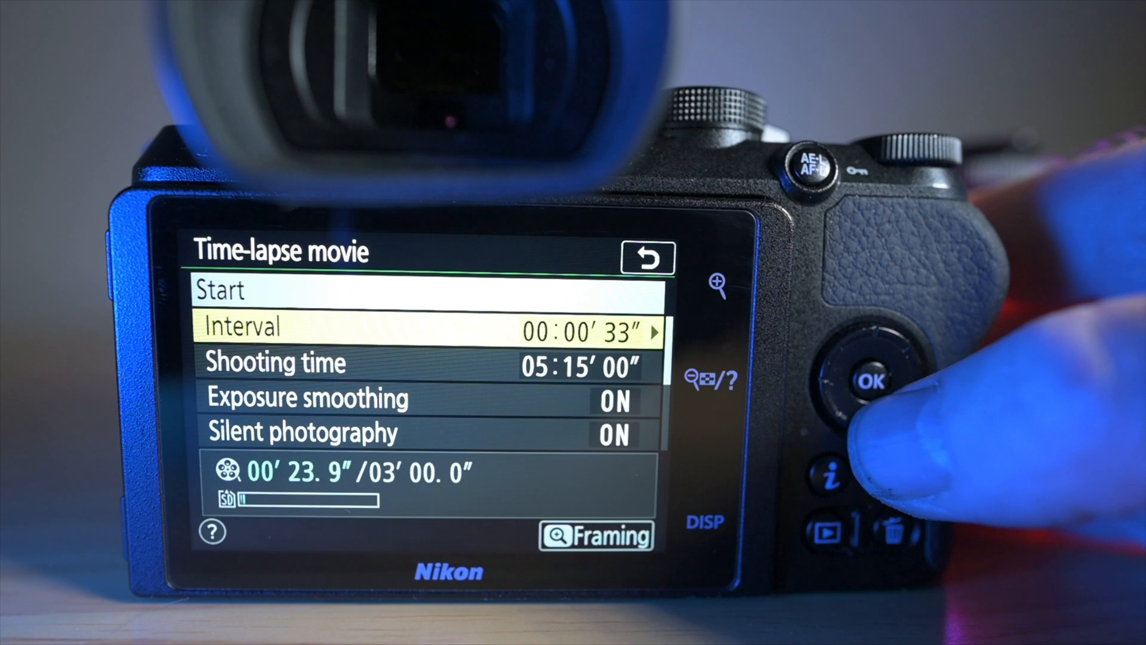